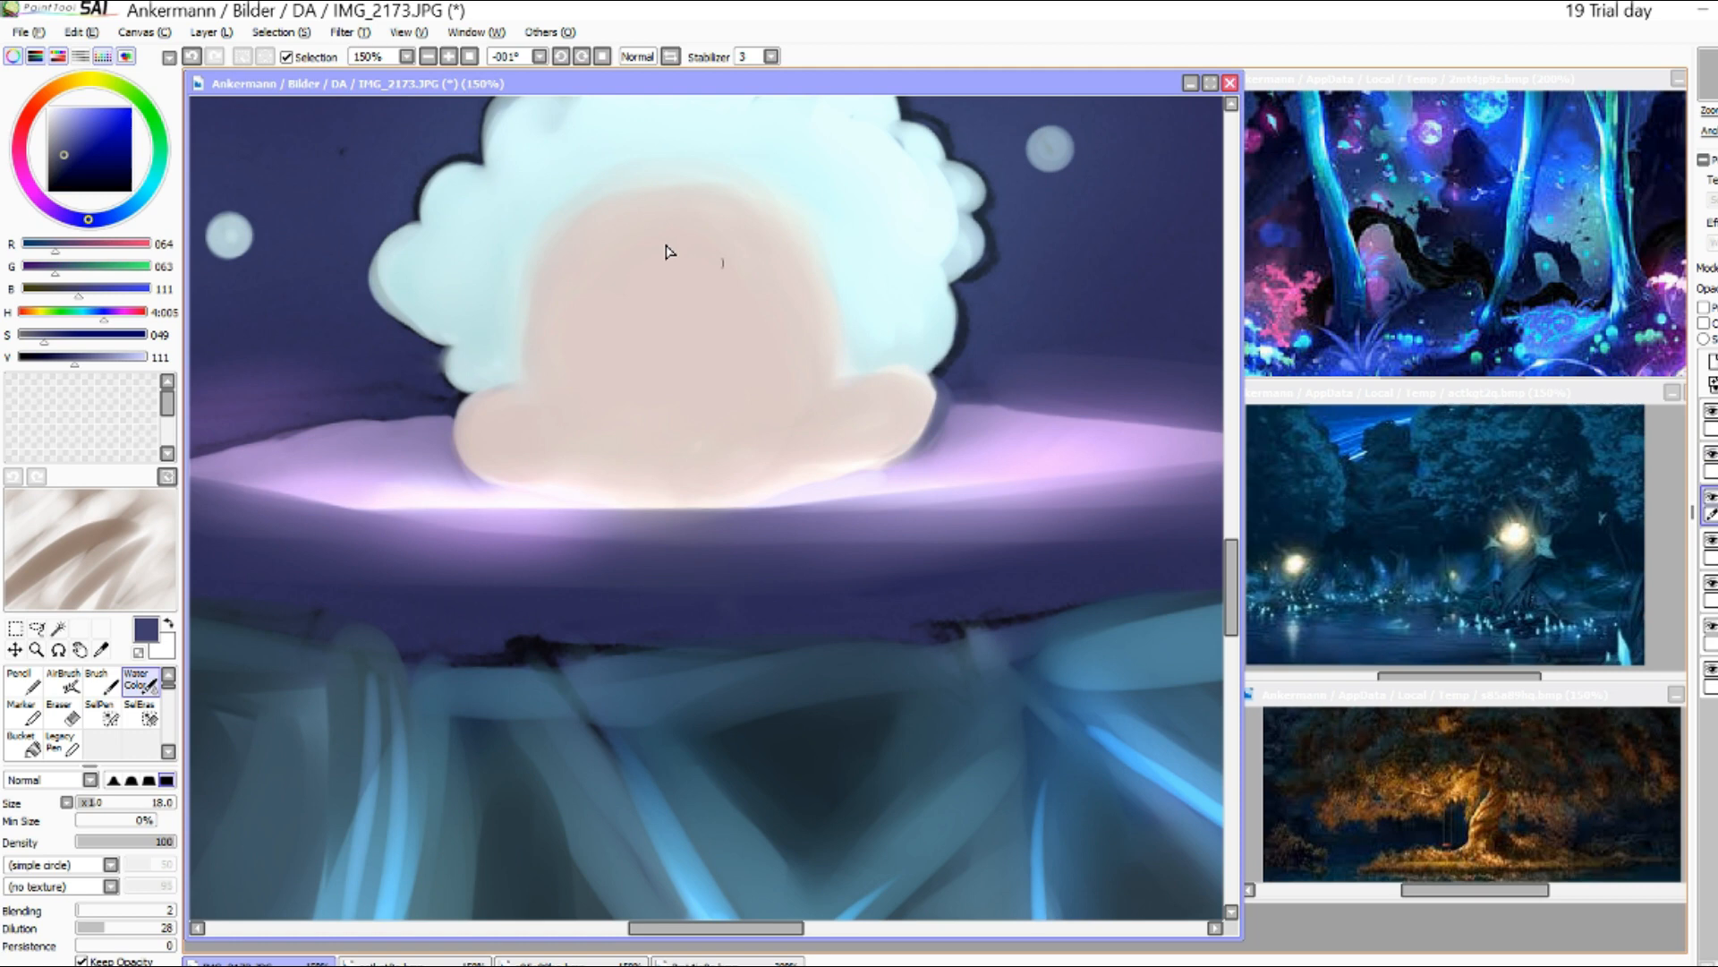
Step: Shade the cloud figure's body with a duskier pink-tan using the Water Color brush
{"action": "left_click_drag", "start_coordinate": [668, 252], "coordinate": [899, 471]}
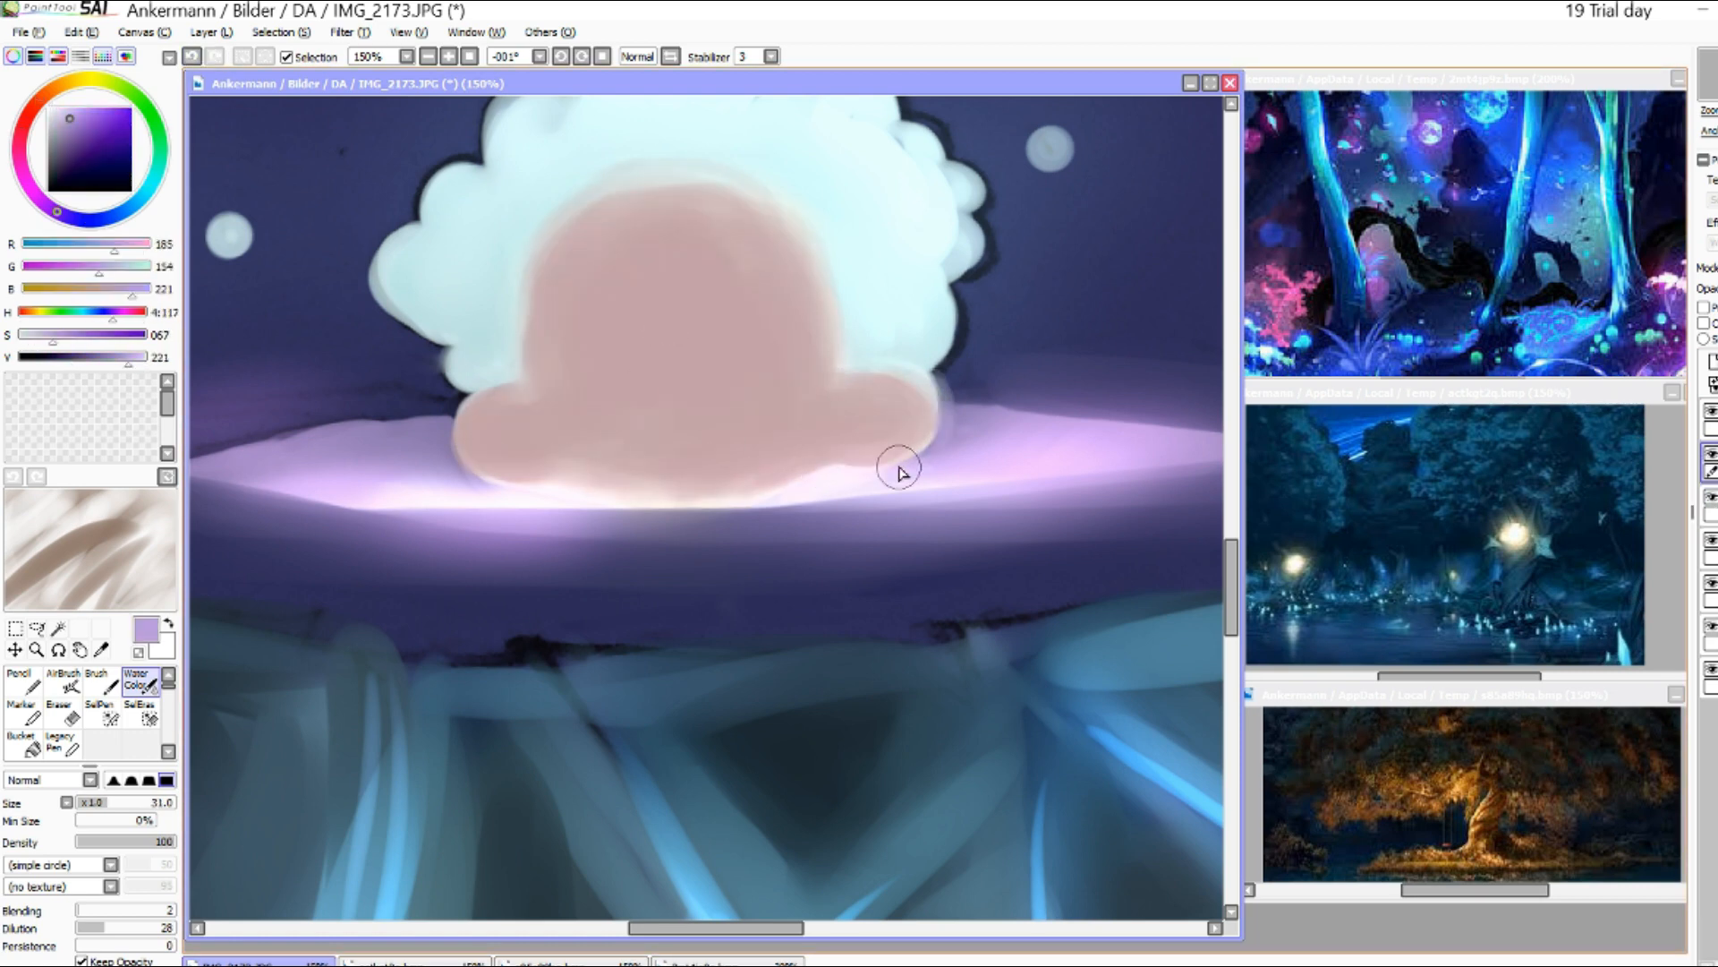